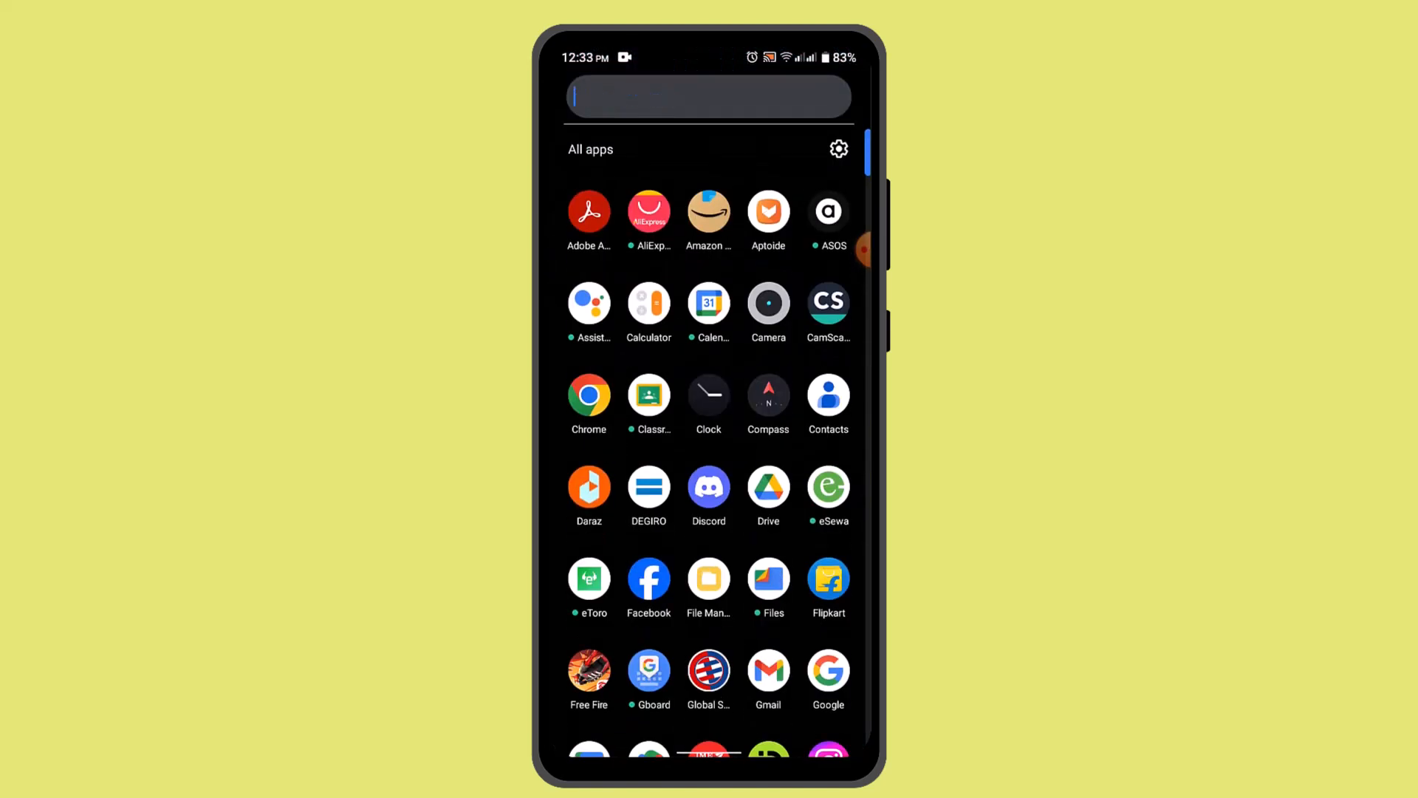
Find Google Play Store via the app drawer search 'Pl' and launch it
{"action": "type", "text": "Pl"}
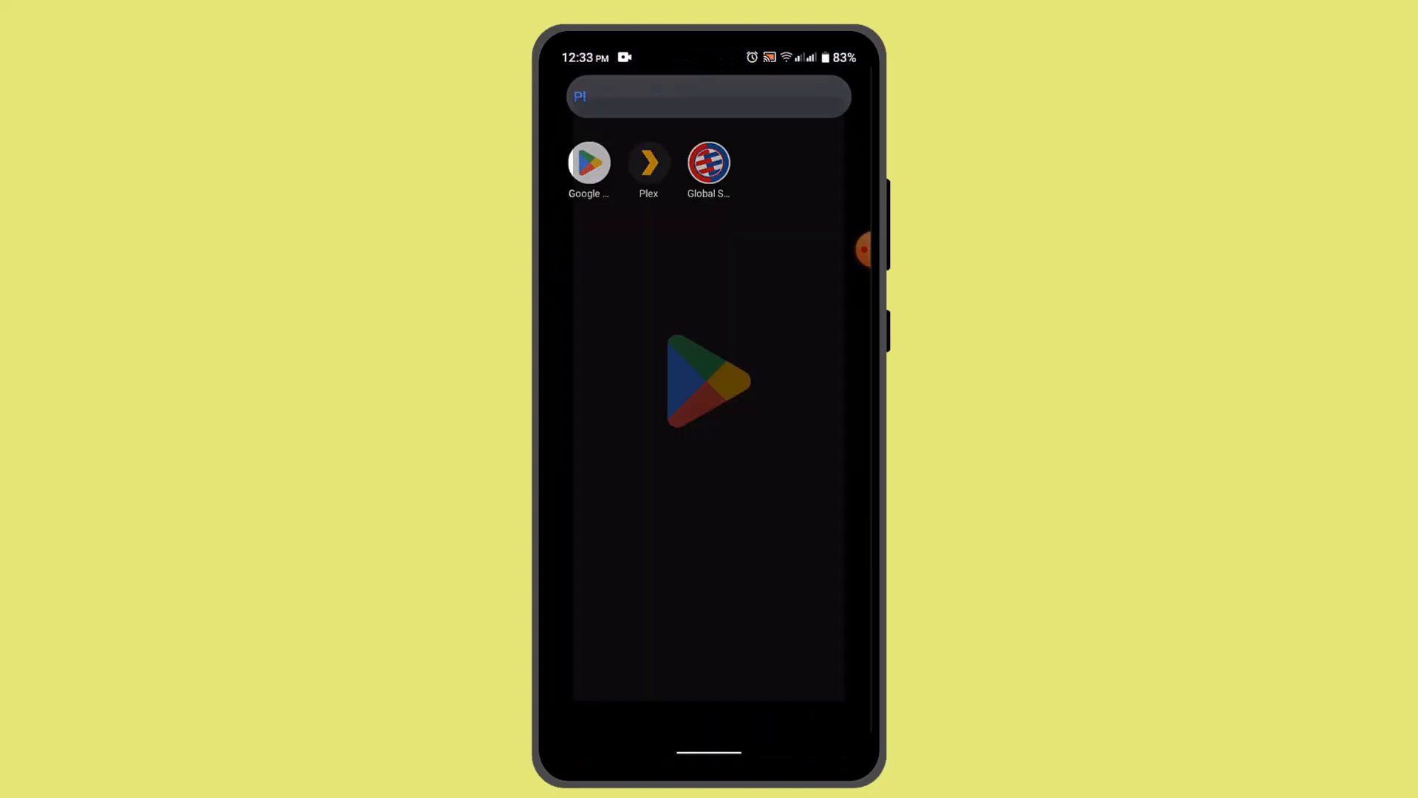
{"action": "left_click", "coordinate": [588, 164]}
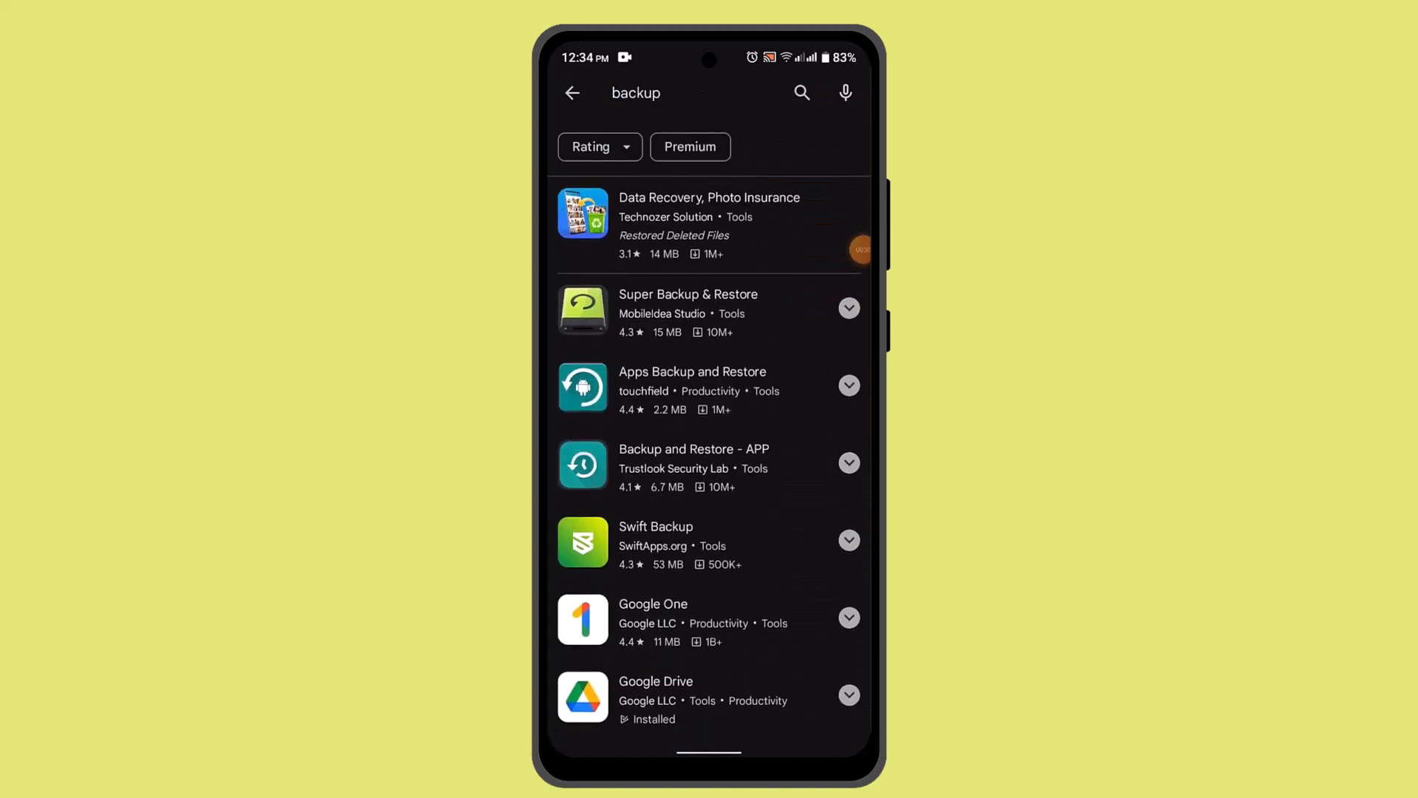
Install Apps Backup and Restore, grant all-files access, and dismiss the storage notice
{"action": "left_click", "coordinate": [693, 379]}
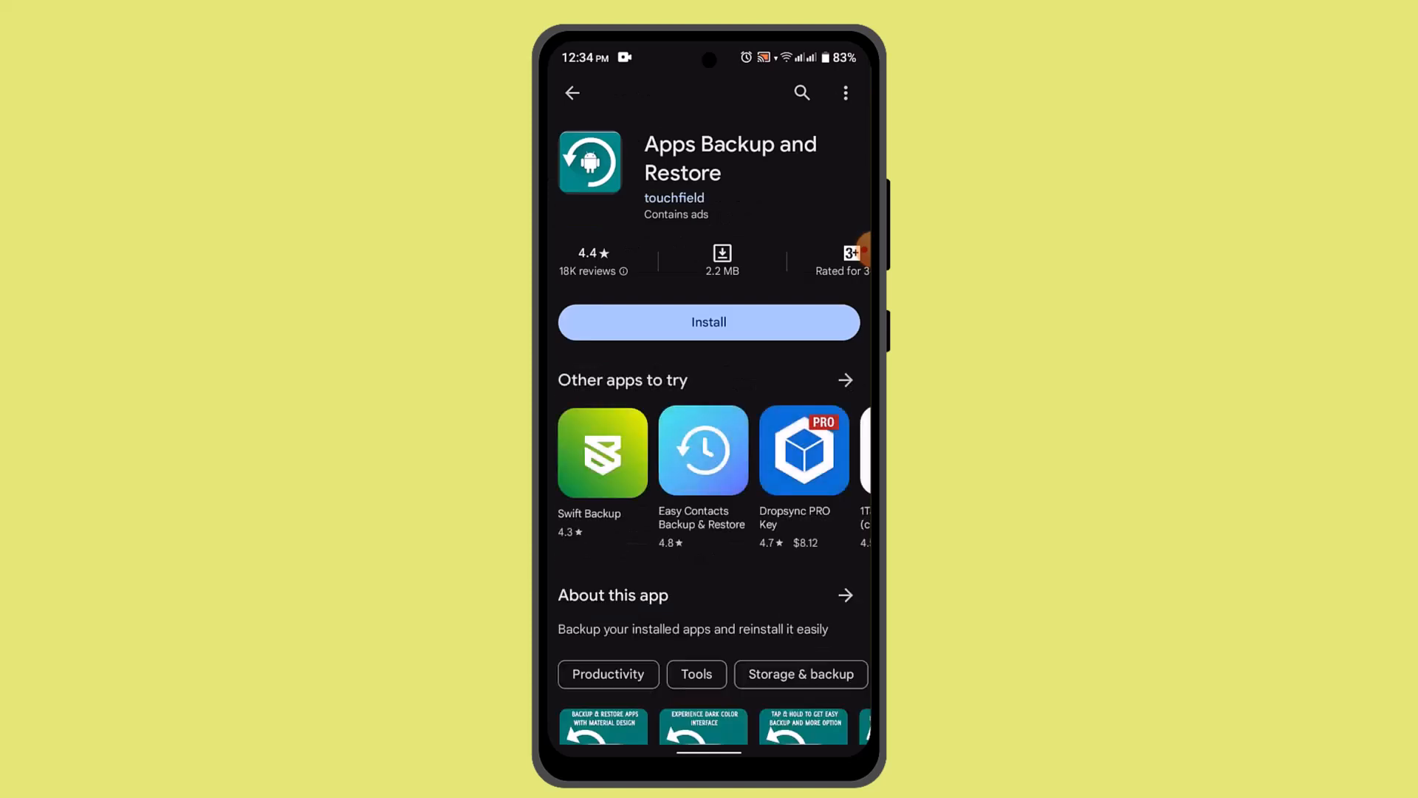
{"action": "left_click", "coordinate": [709, 322]}
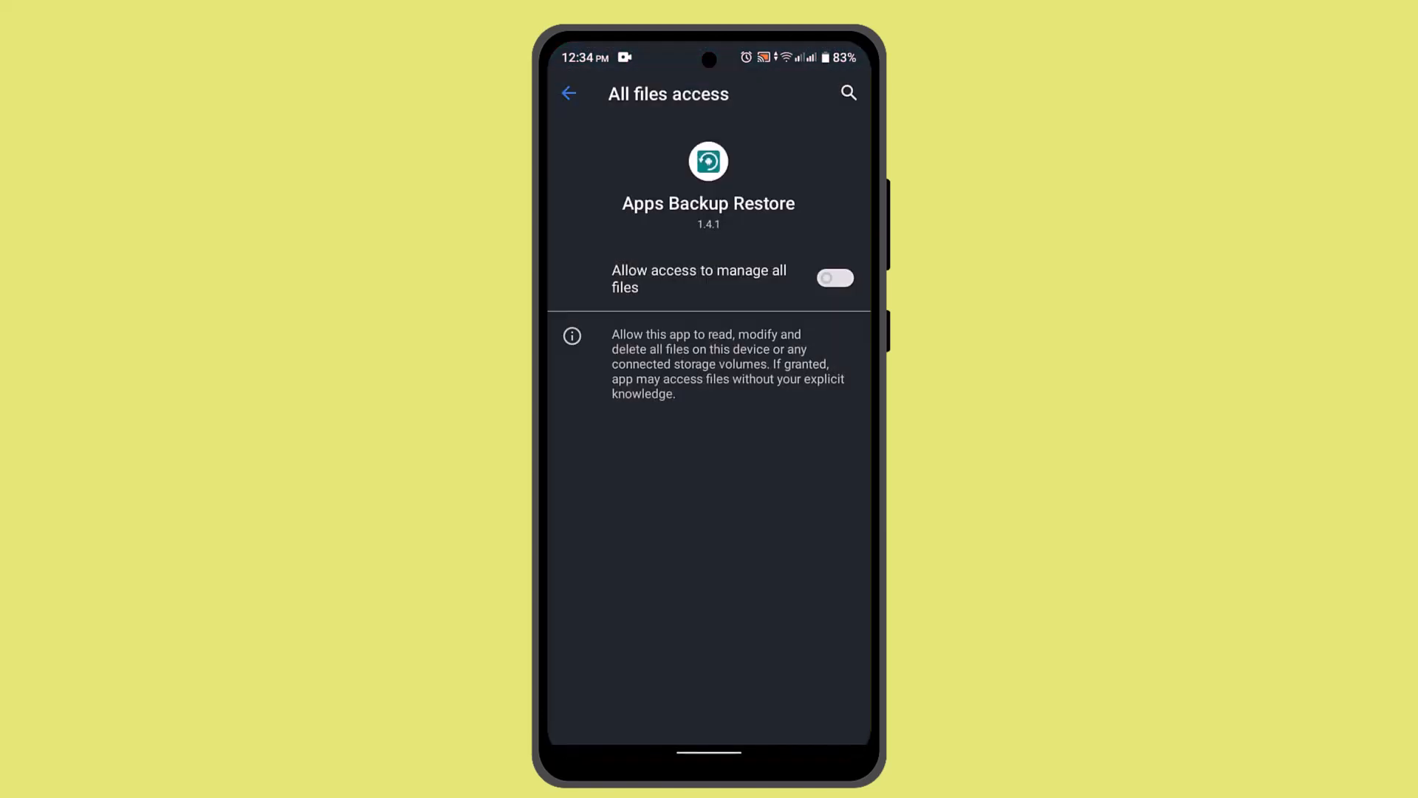
{"action": "left_click", "coordinate": [834, 278]}
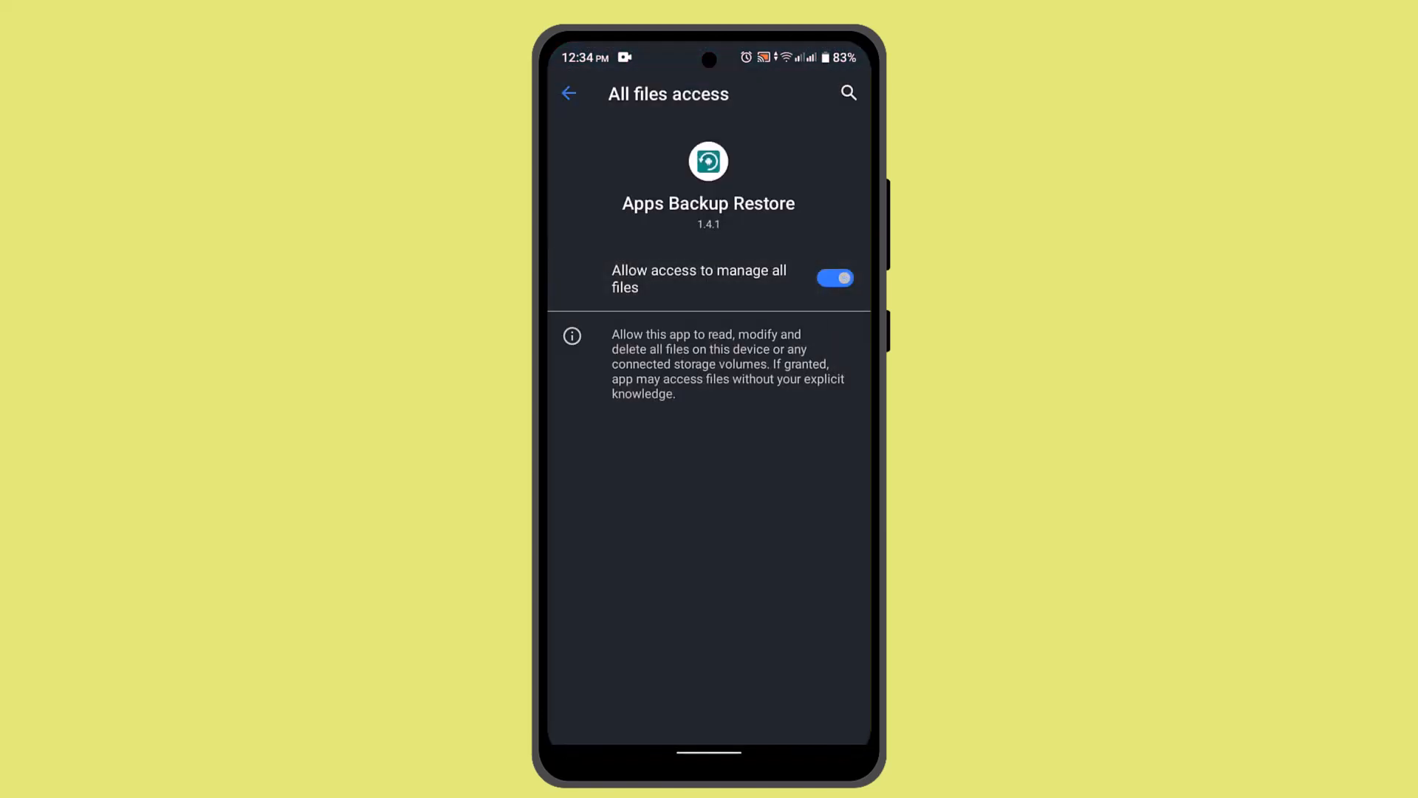
{"action": "left_click", "coordinate": [568, 93]}
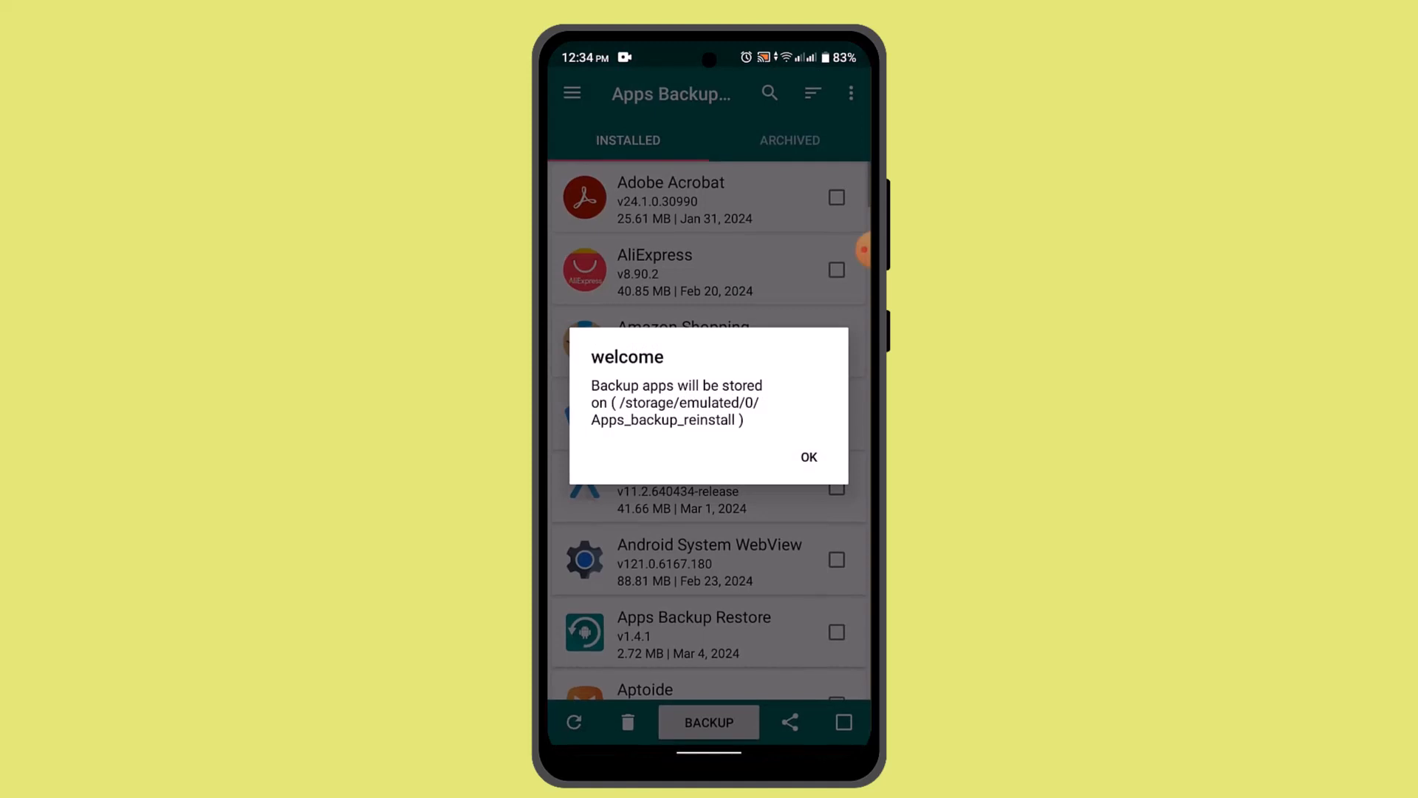
{"action": "left_click", "coordinate": [807, 457]}
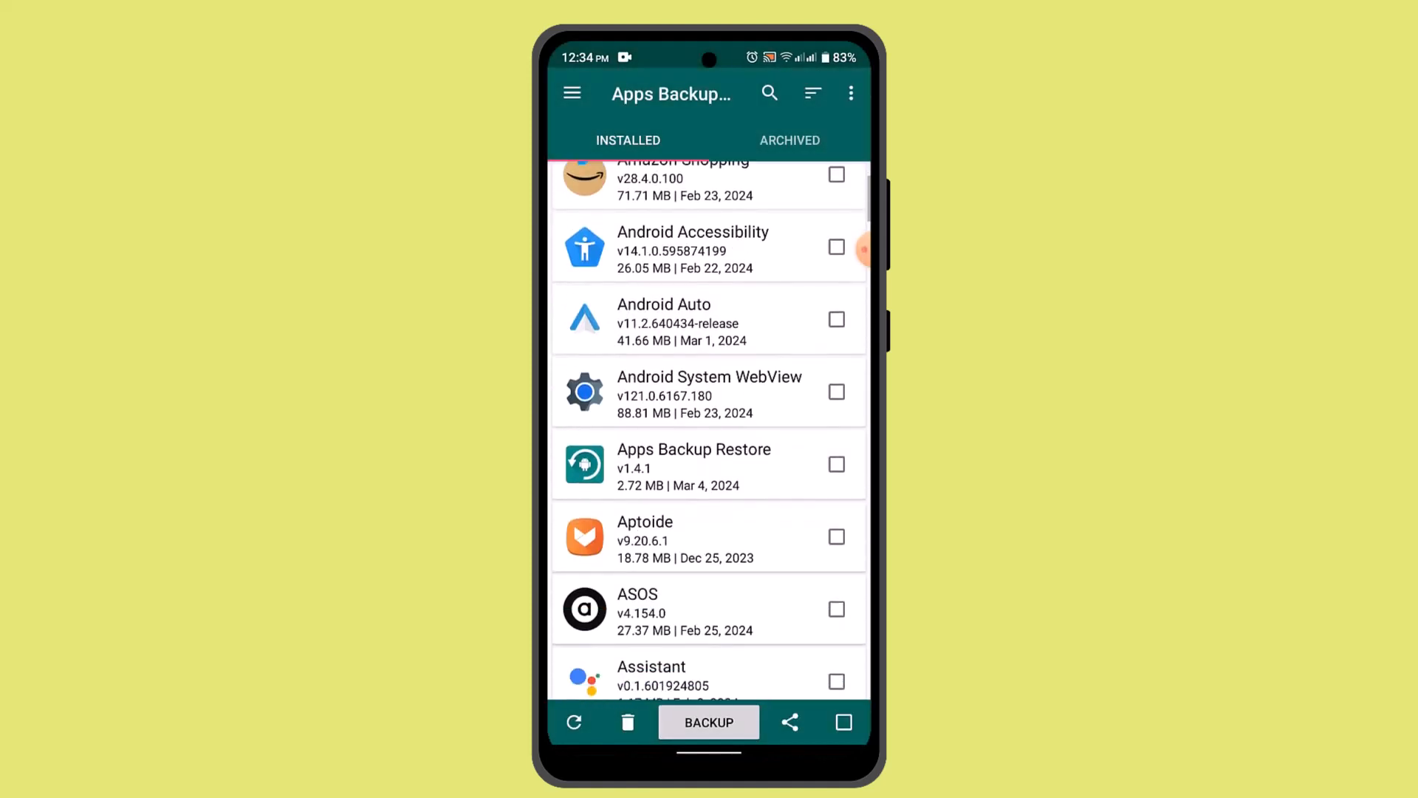
Scroll down the installed apps list and tick CamScanner's checkbox
{"action": "scroll", "scroll_direction": "down", "scroll_amount": 3}
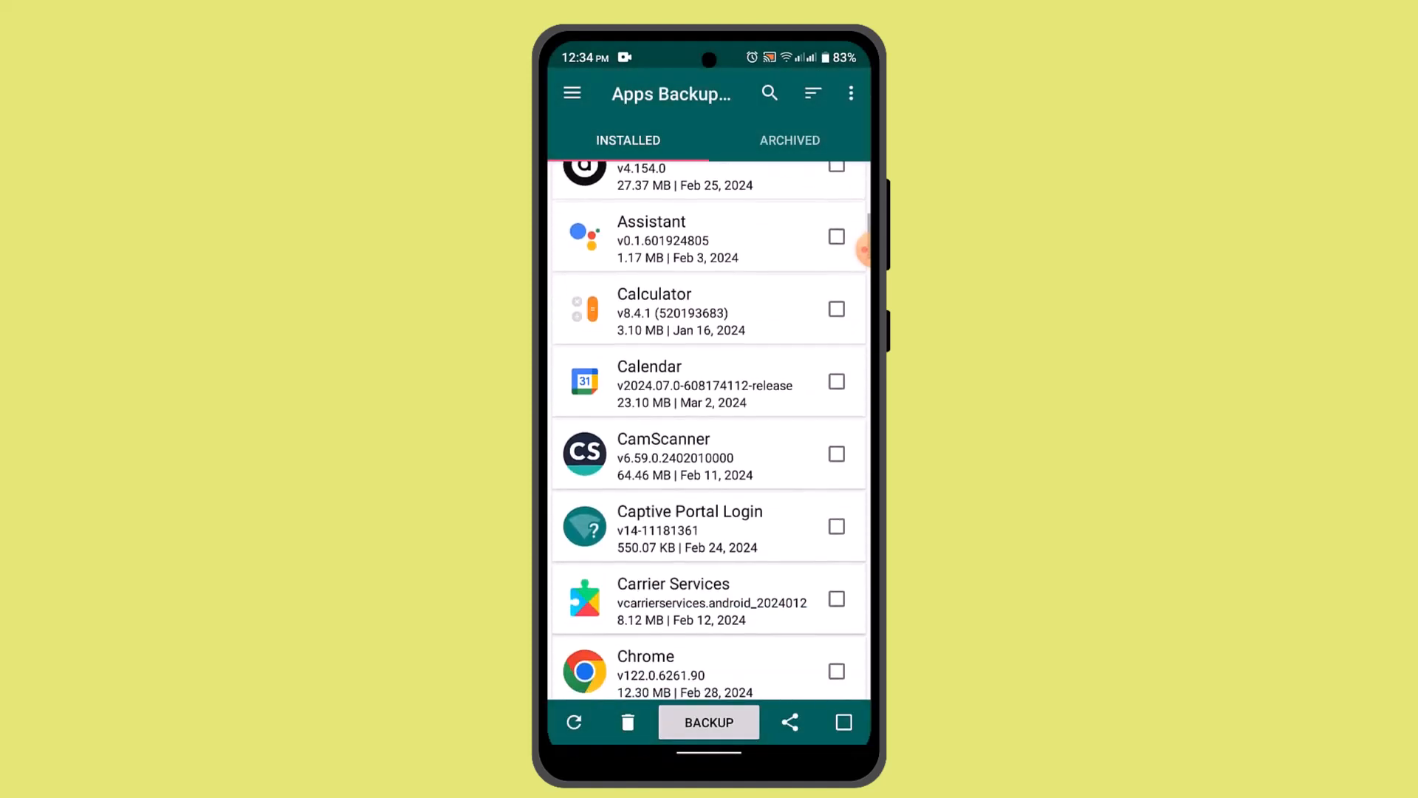
{"action": "scroll", "scroll_direction": "down", "scroll_amount": 3}
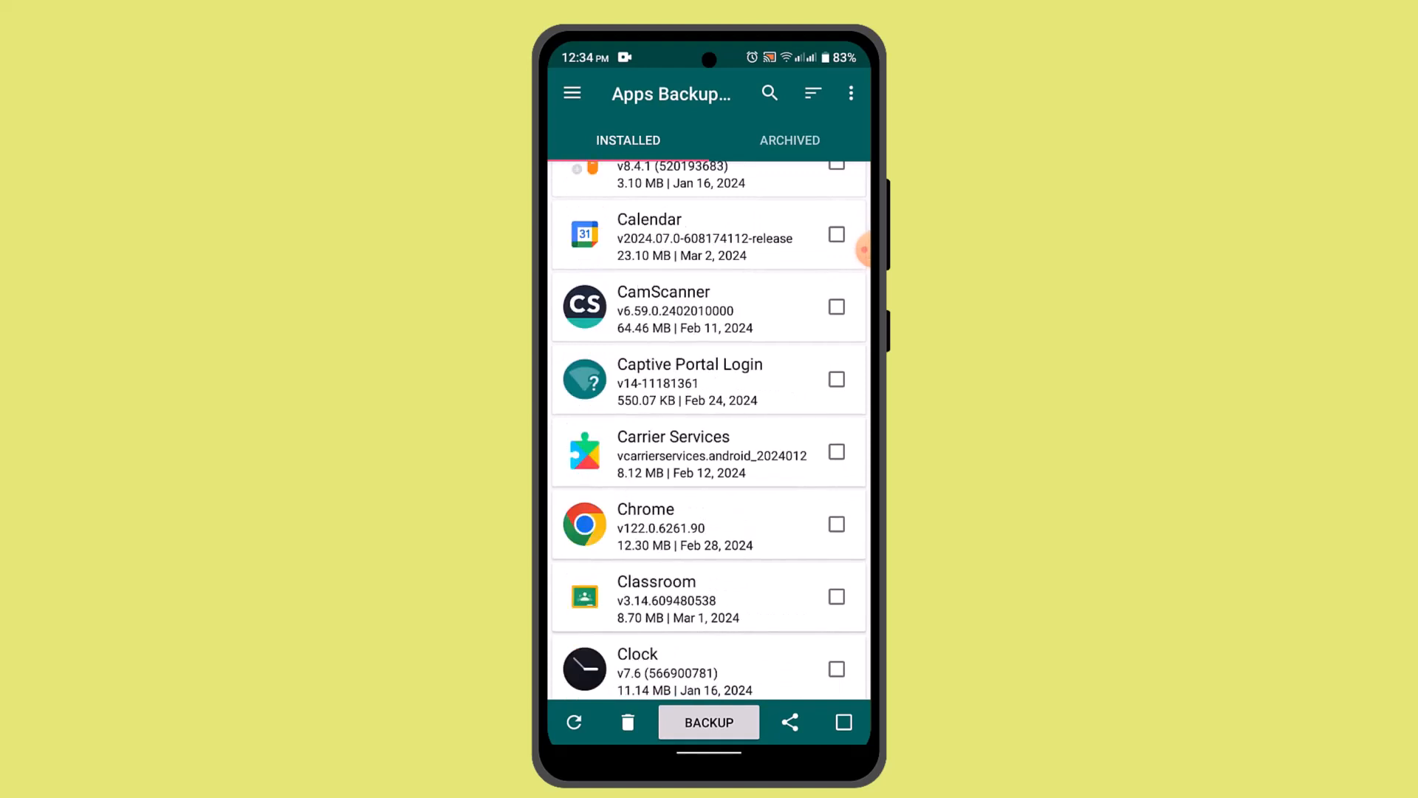
{"action": "scroll", "scroll_direction": "down", "scroll_amount": 3}
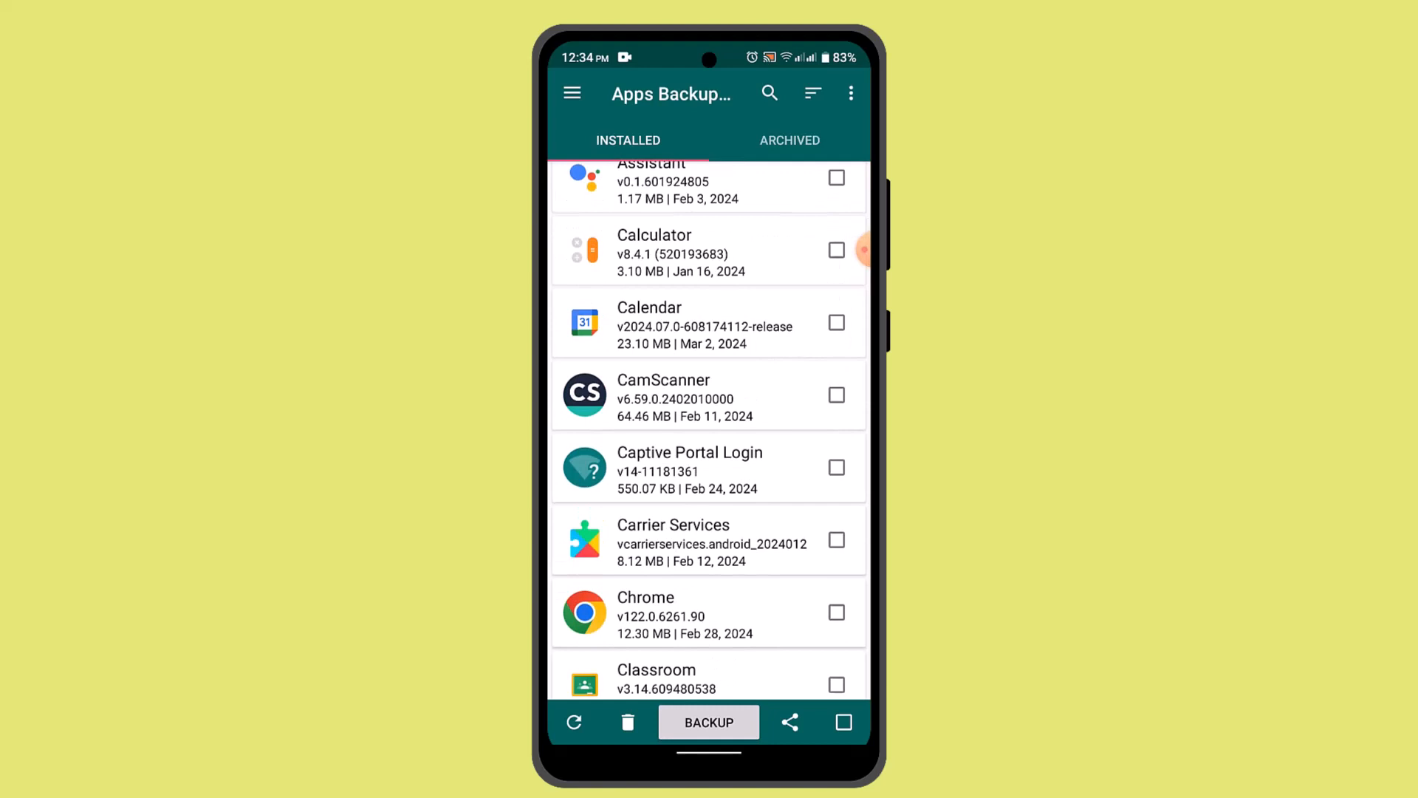
{"action": "left_click", "coordinate": [835, 395]}
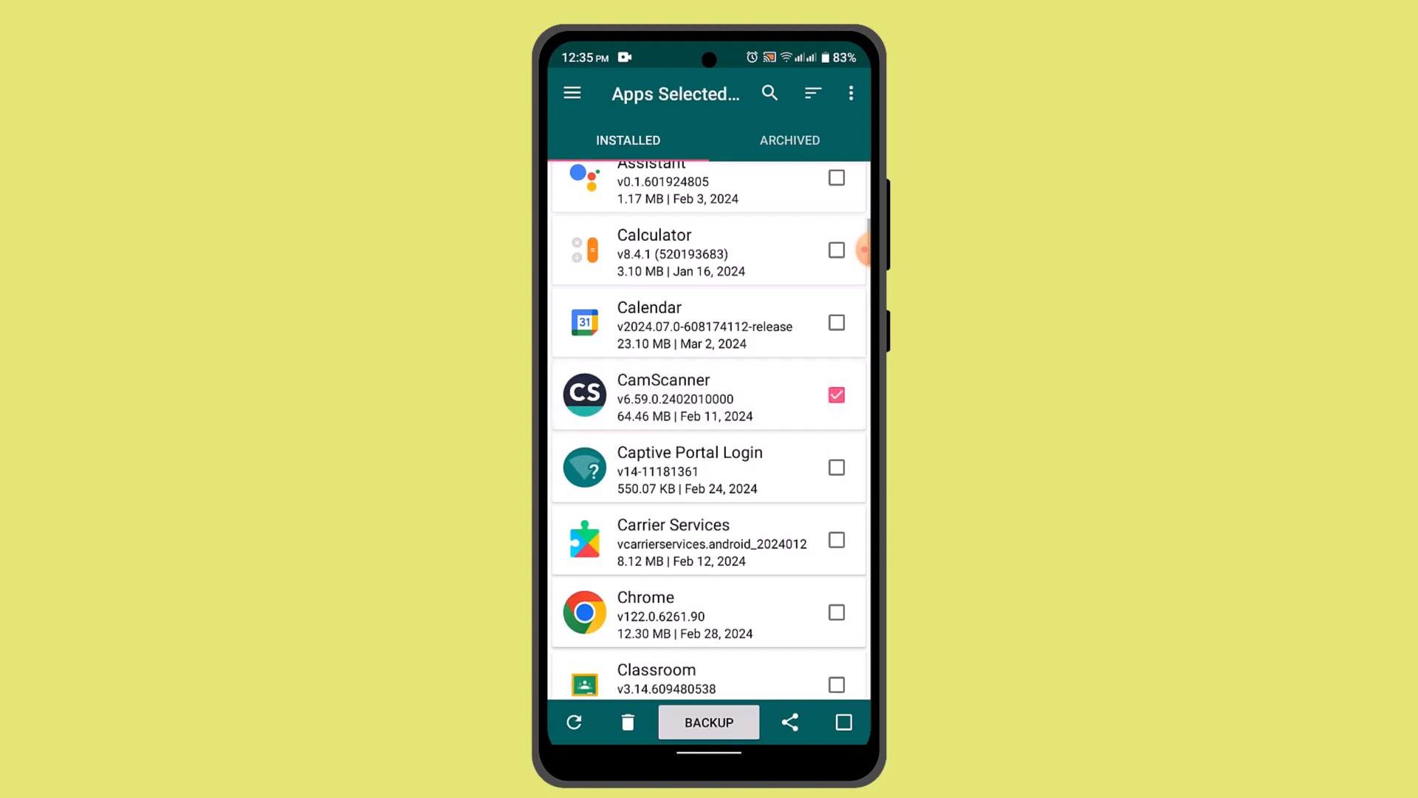
Back up CamScanner and select its APK in the Archived tab
{"action": "left_click", "coordinate": [664, 395]}
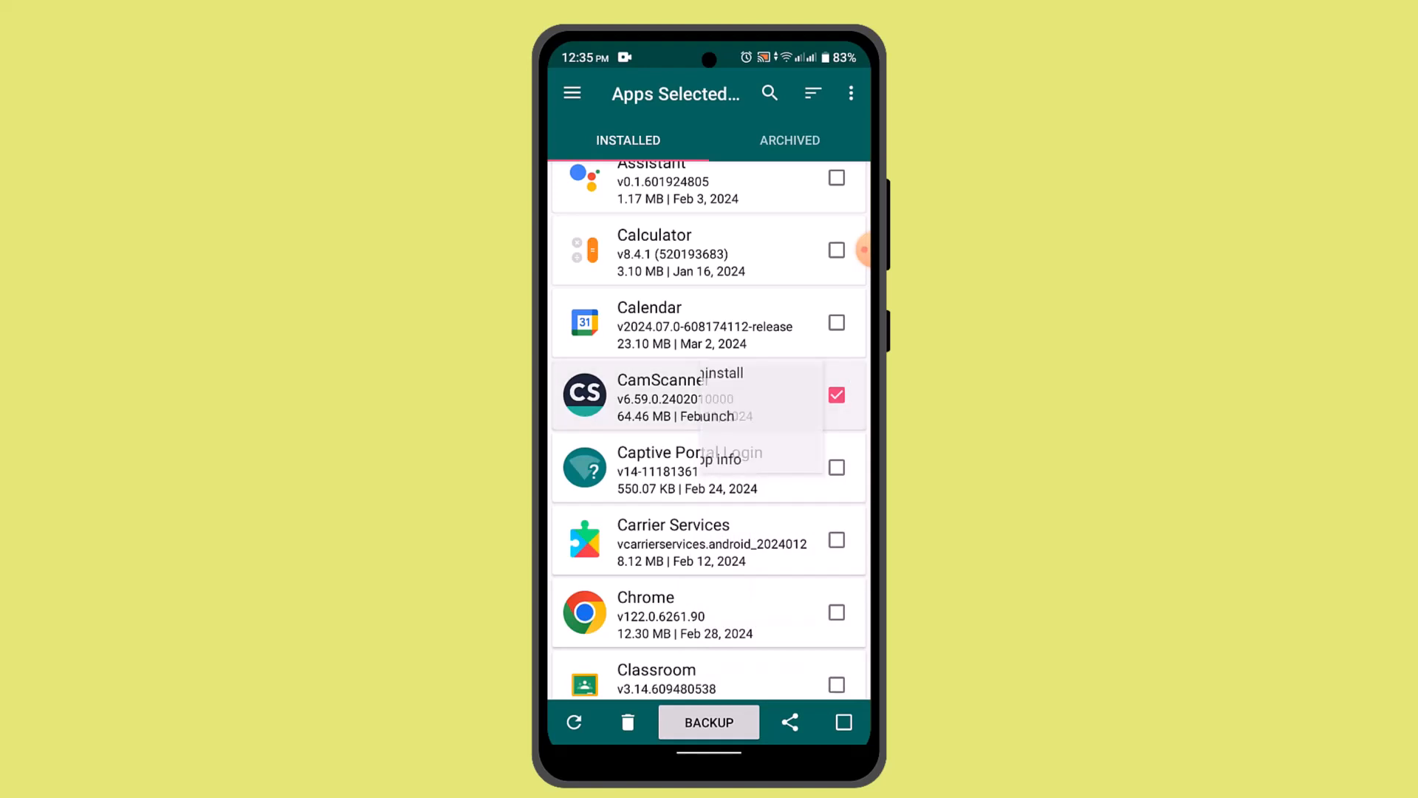
{"action": "left_click", "coordinate": [708, 721]}
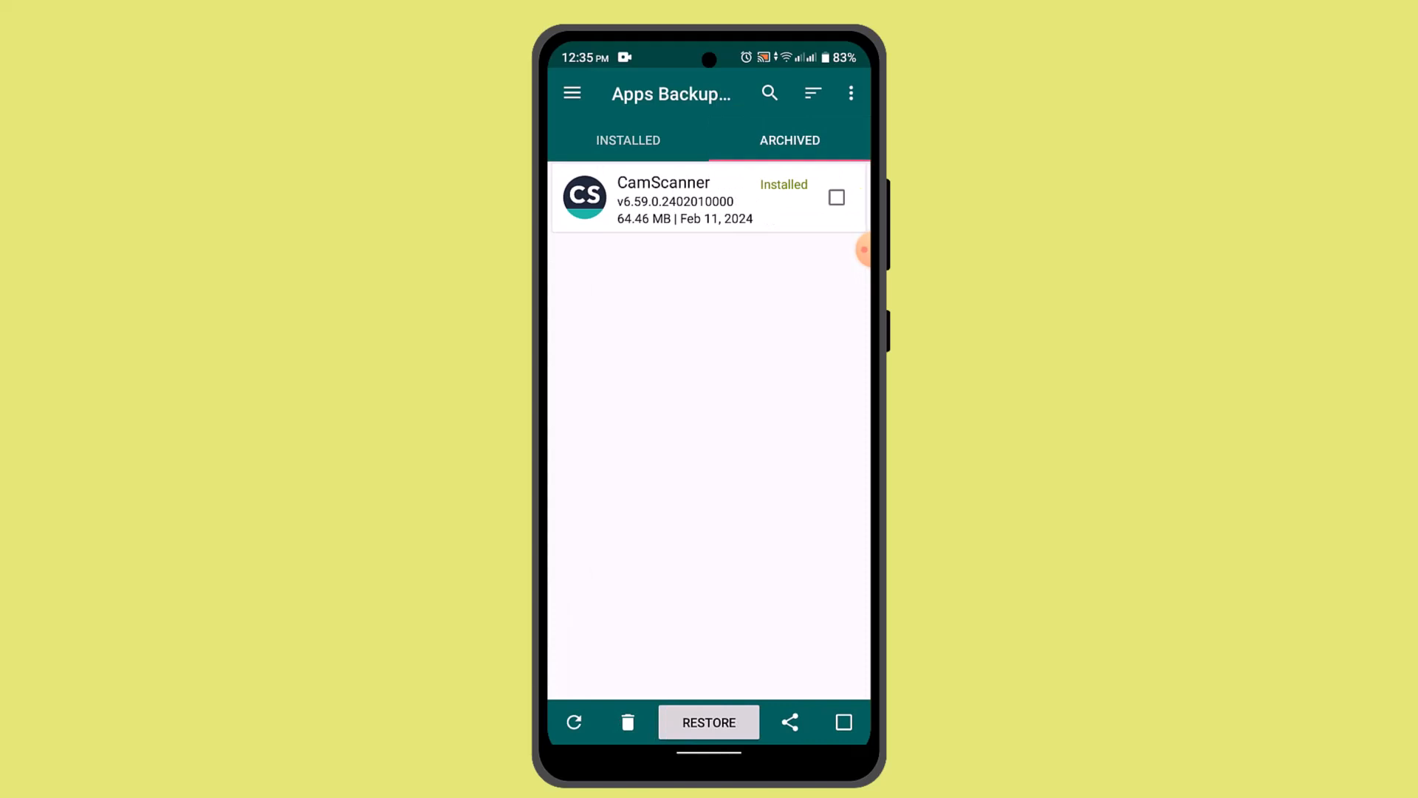
{"action": "left_click", "coordinate": [837, 197]}
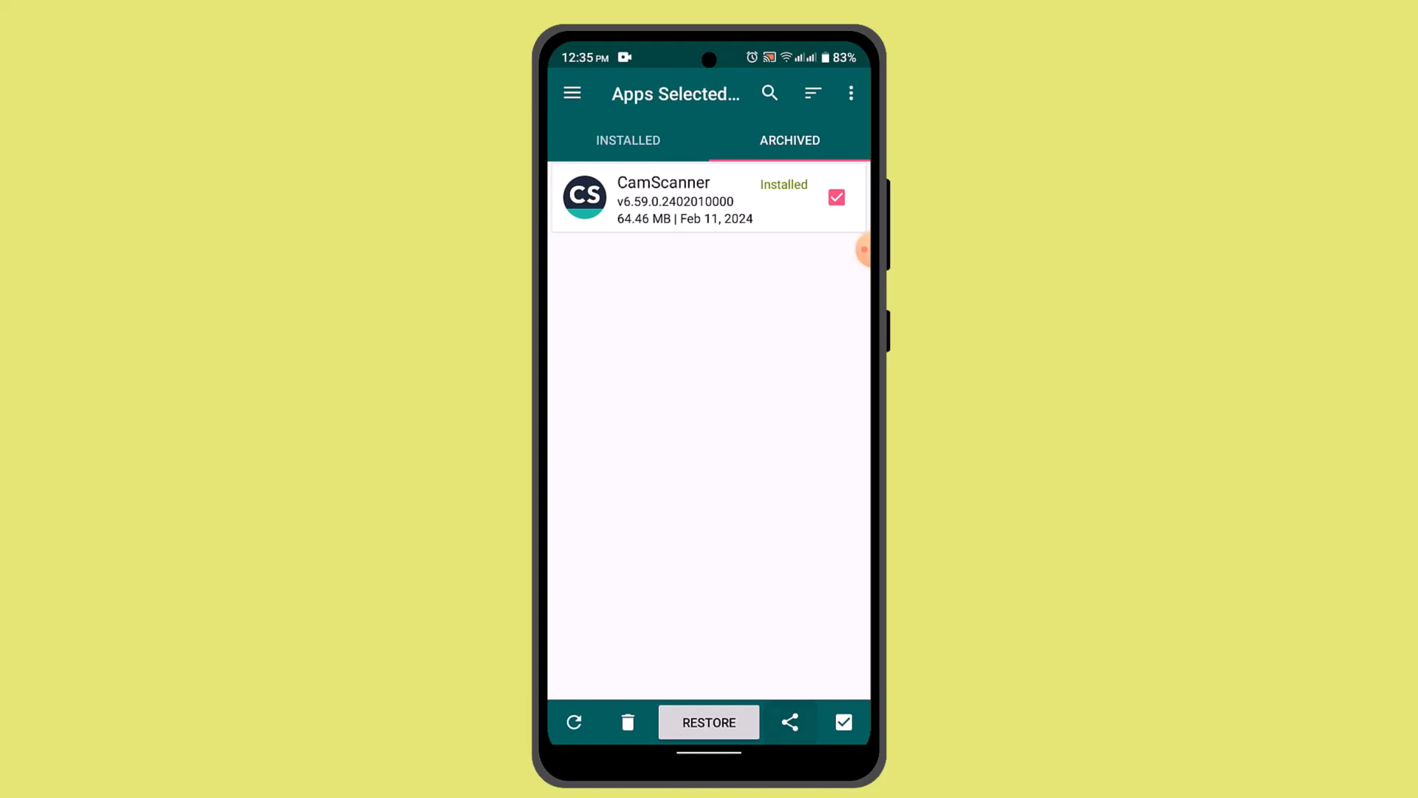
Share the CamScanner APK through WhatsApp to the first suggested contact
{"action": "left_click", "coordinate": [789, 722]}
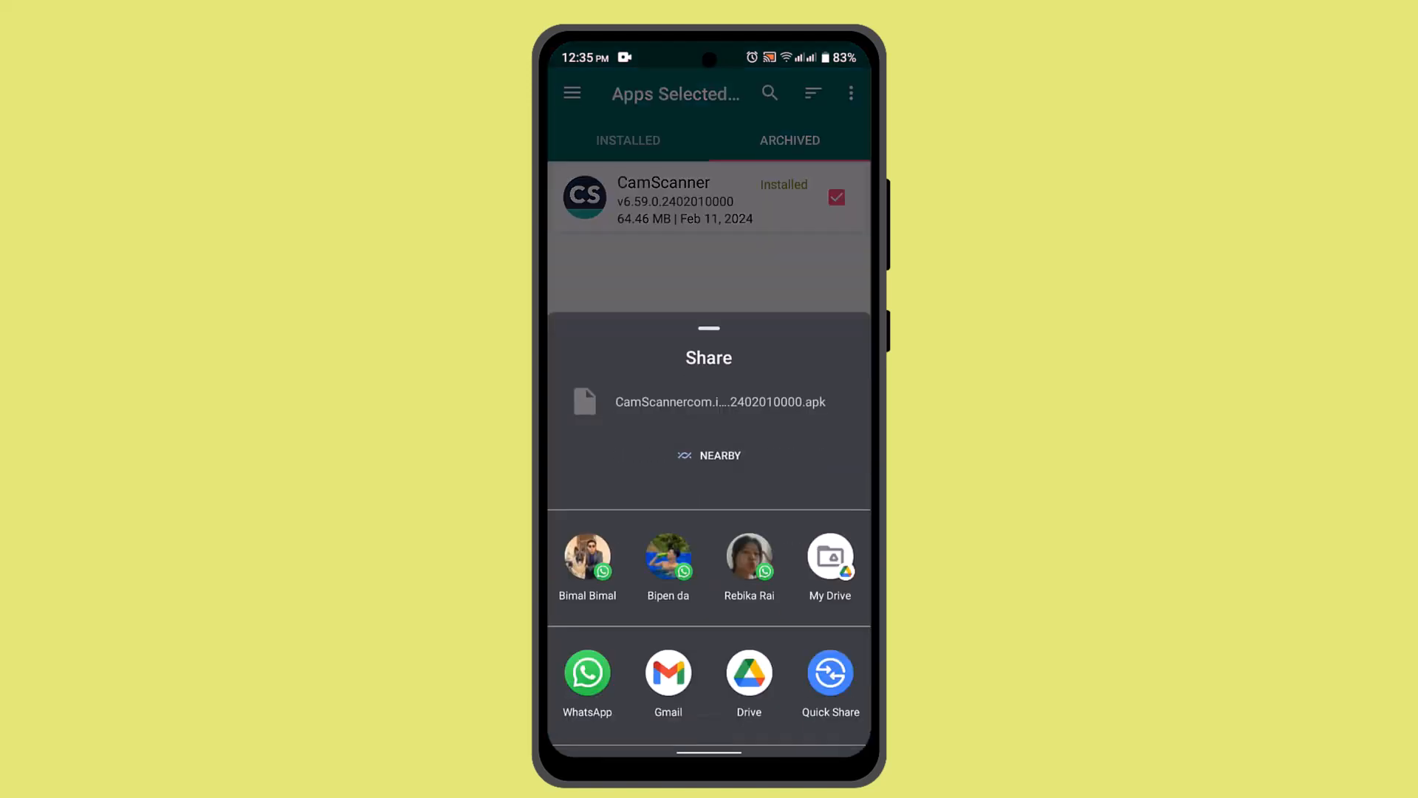
{"action": "left_click", "coordinate": [587, 557]}
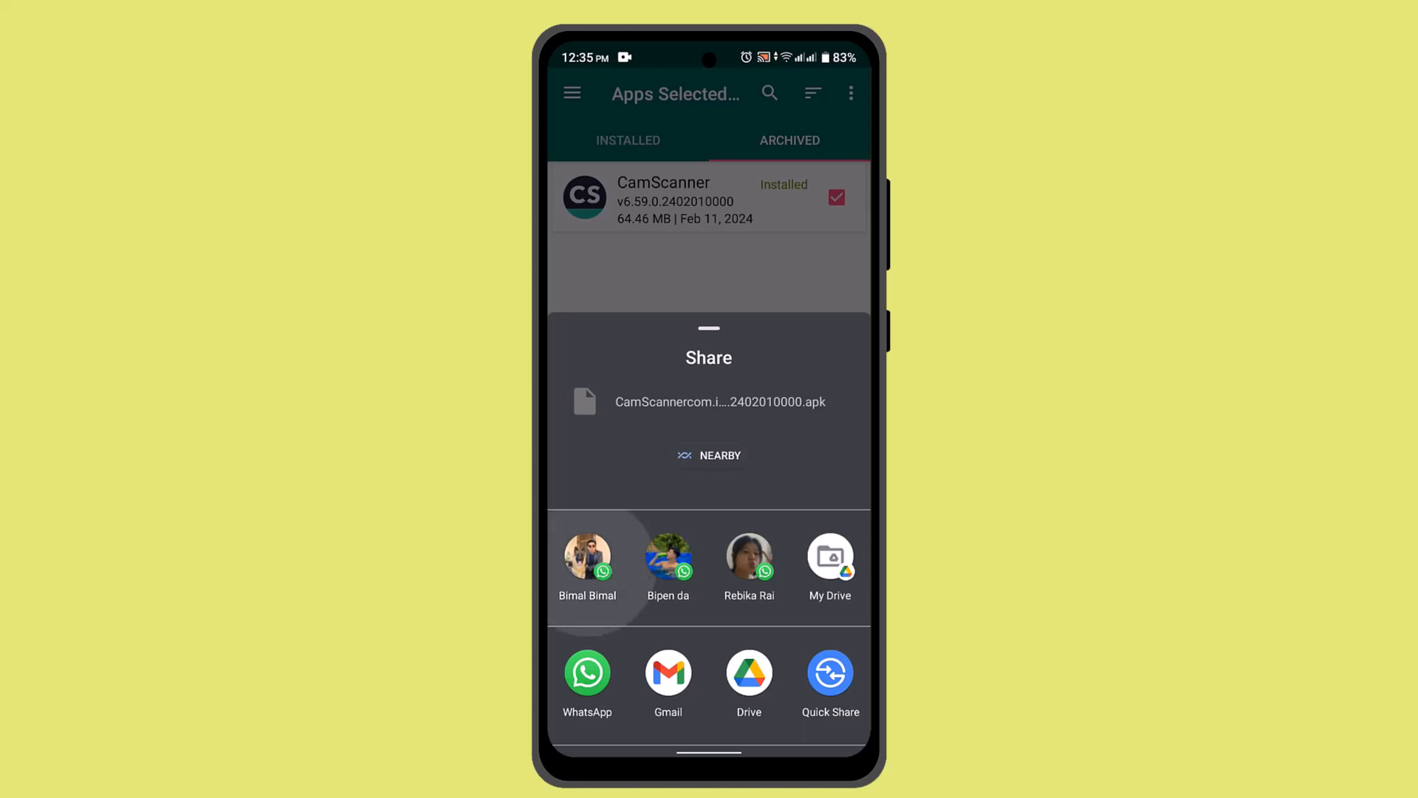
{"action": "left_click", "coordinate": [587, 561]}
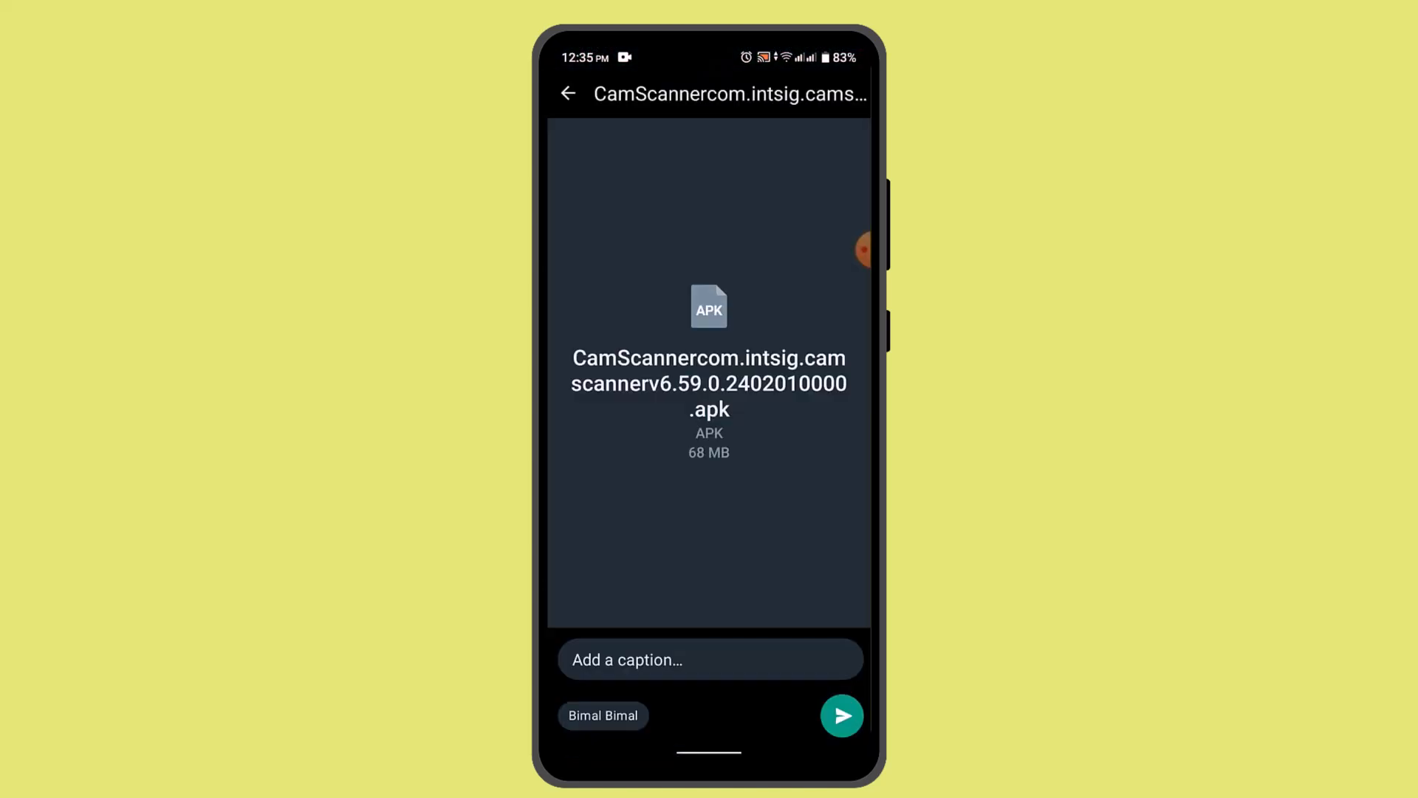
{"action": "left_click", "coordinate": [841, 716]}
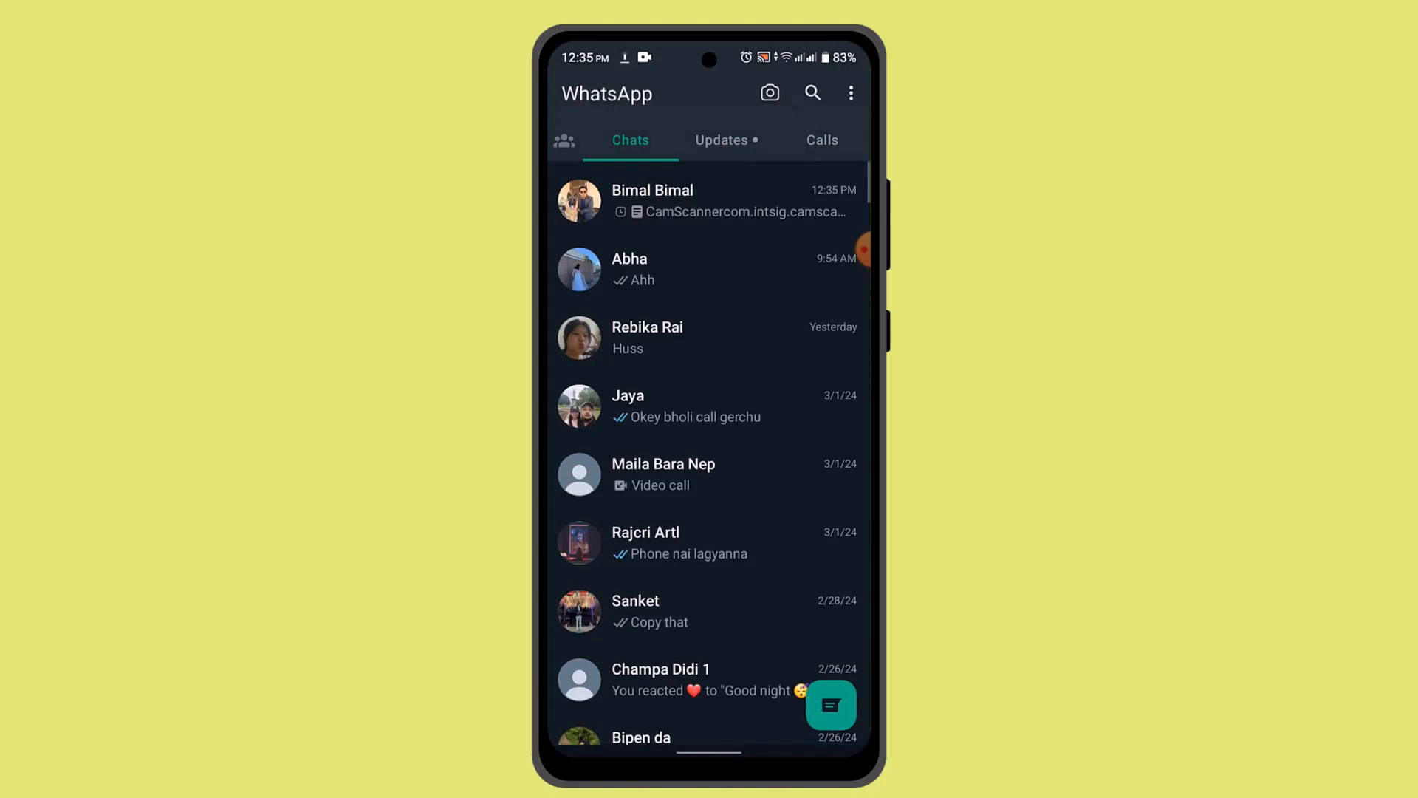